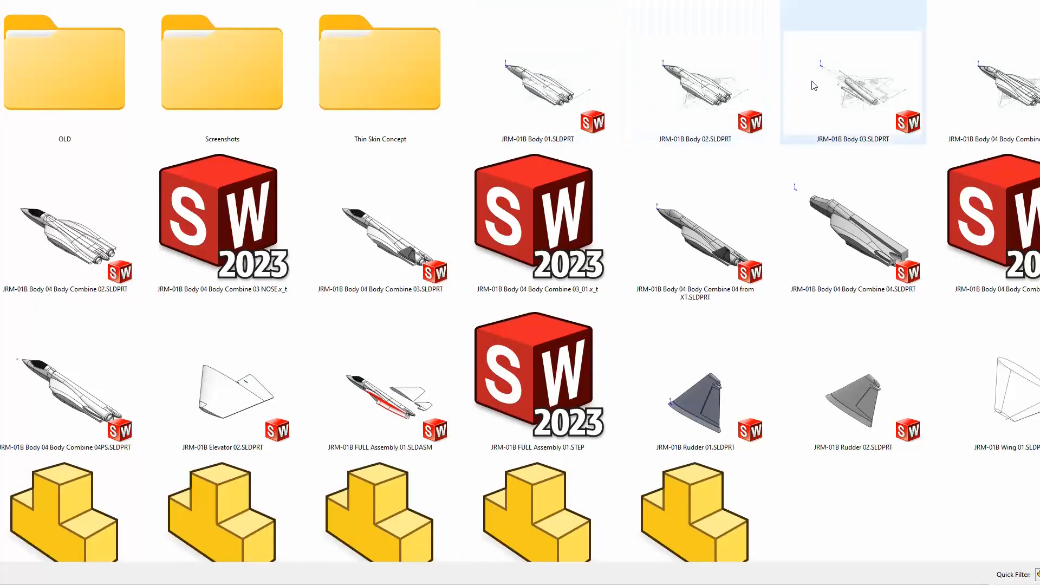
Select the JRM-01B Body 04 Body Combine 02.SLDPRT thumbnail in the project folder
{"action": "left_click", "coordinate": [71, 224]}
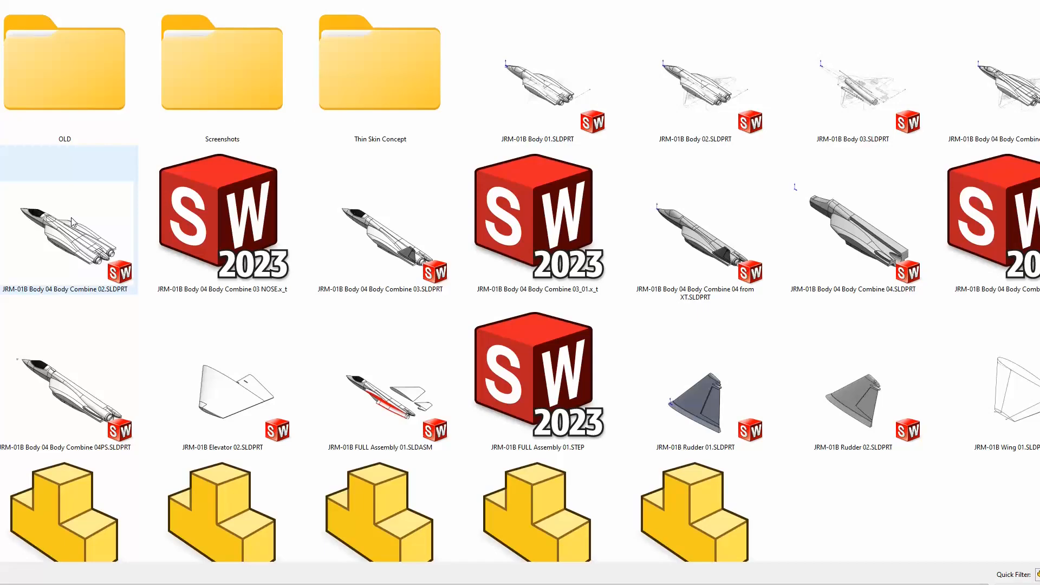
Open the combined fuselage part and zoom in on the nose, canopy and engine intake
{"action": "left_click", "coordinate": [221, 219]}
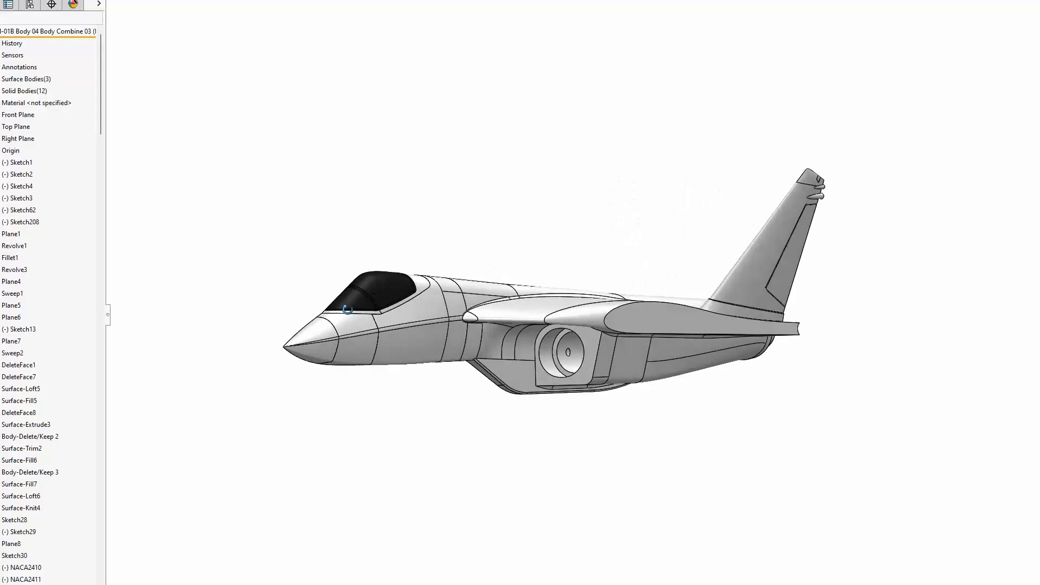
{"action": "scroll", "scroll_direction": "up", "scroll_amount": 3}
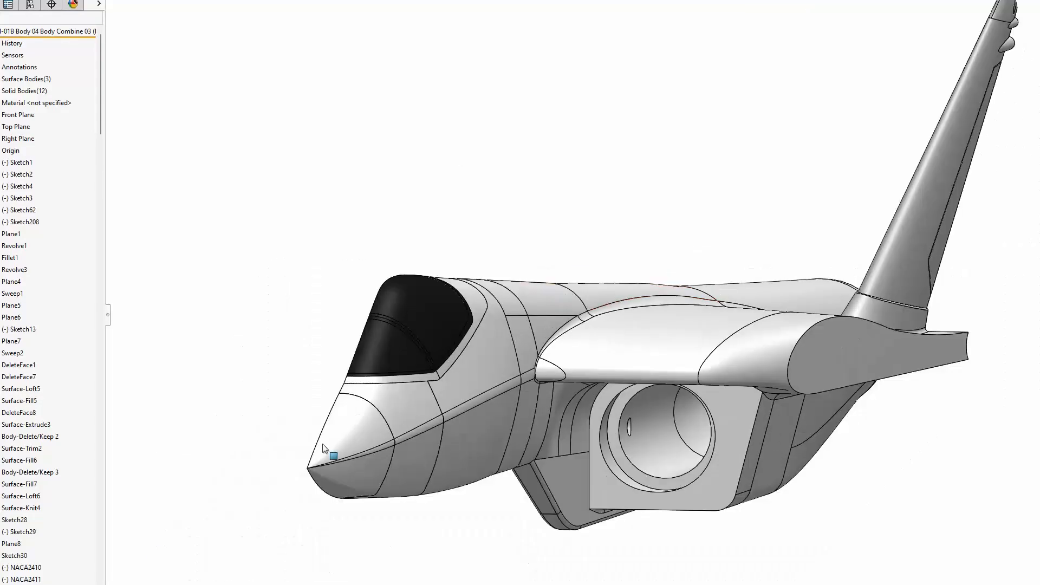
{"action": "scroll", "scroll_direction": "down", "scroll_amount": 3}
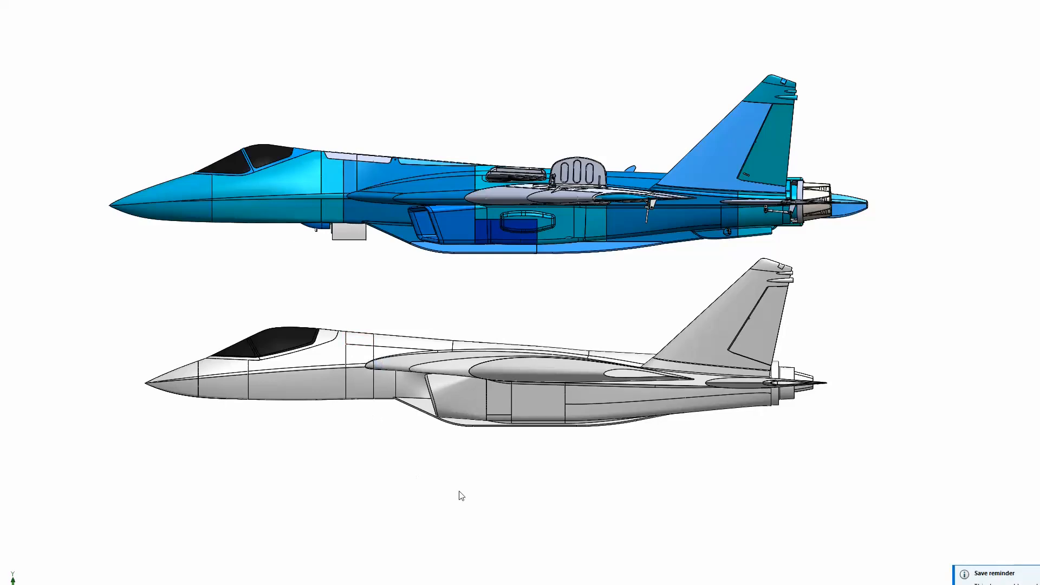
{"action": "mouse_move", "coordinate": [655, 231]}
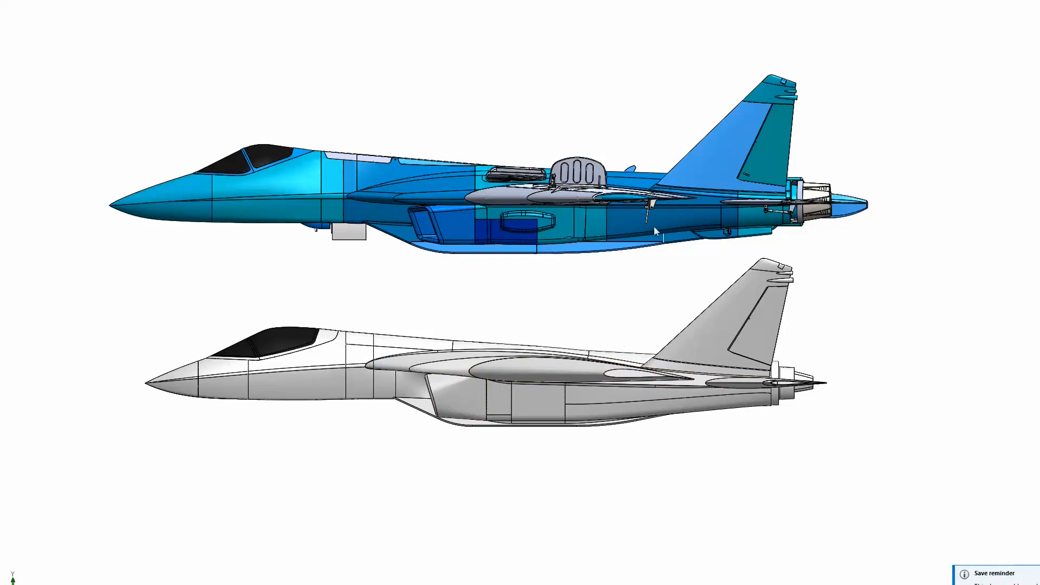
{"action": "mouse_move", "coordinate": [479, 371]}
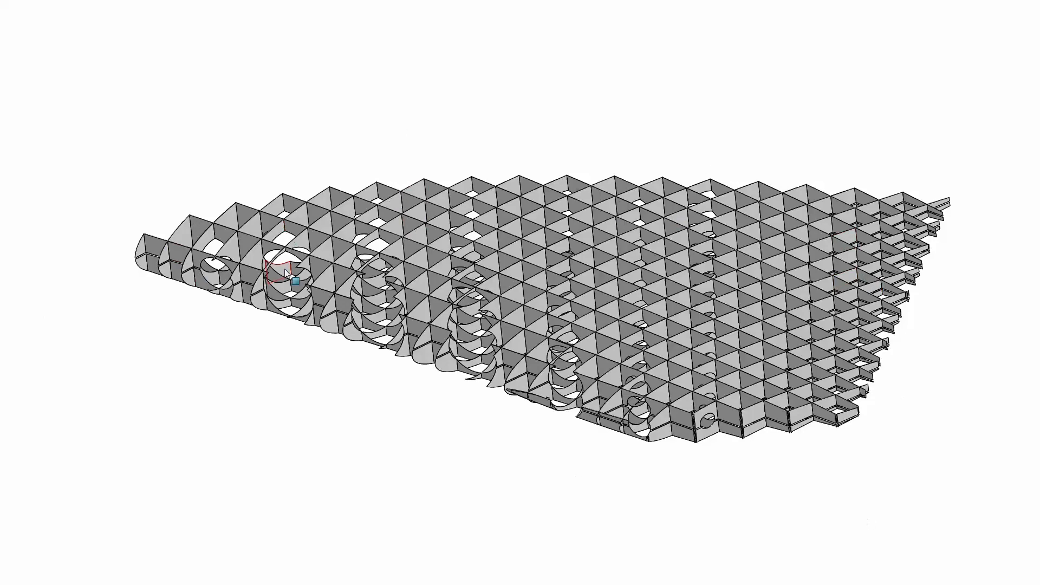
{"action": "mouse_move", "coordinate": [602, 300]}
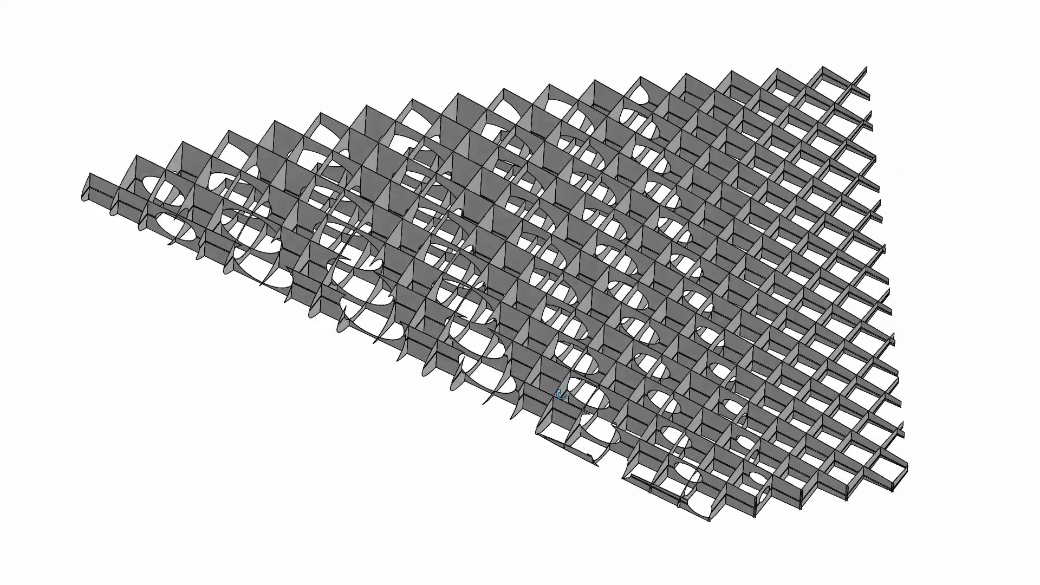
Zoom in on the lattice panel's square cells and circular cutouts in the Combine1 body
{"action": "scroll", "scroll_direction": "up", "scroll_amount": 3}
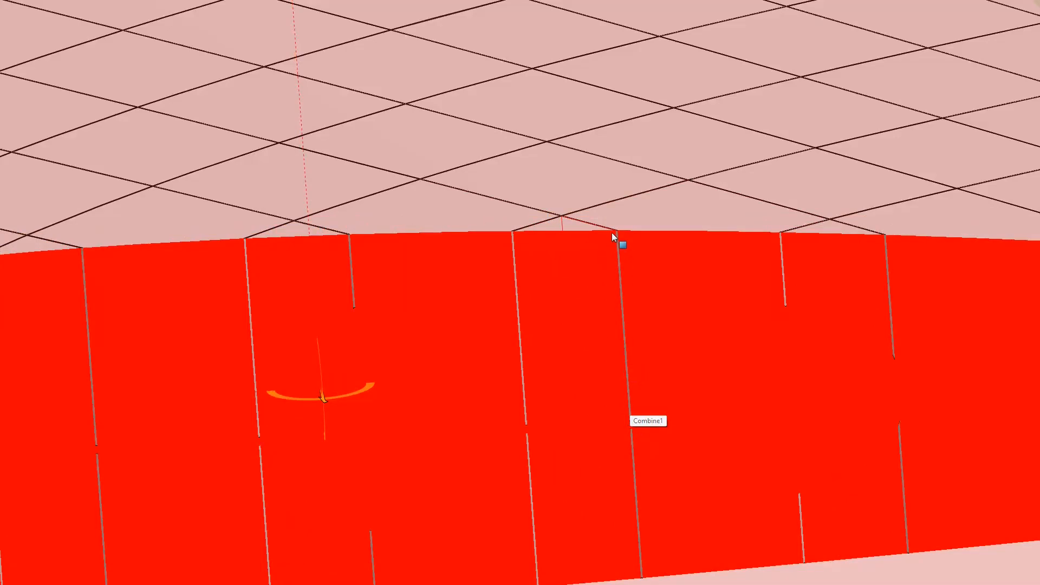
{"action": "mouse_move", "coordinate": [531, 416]}
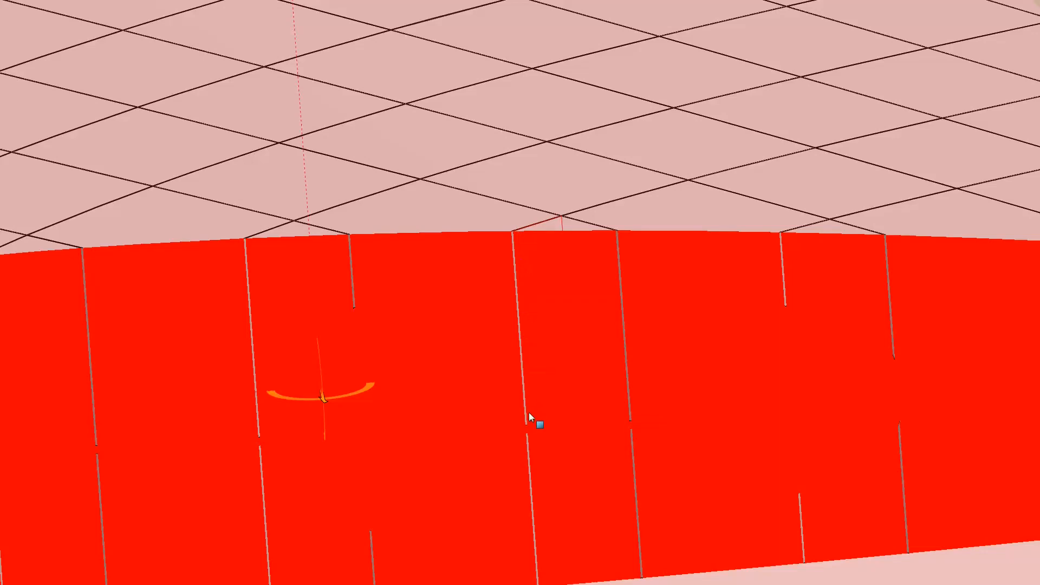
{"action": "mouse_move", "coordinate": [465, 237]}
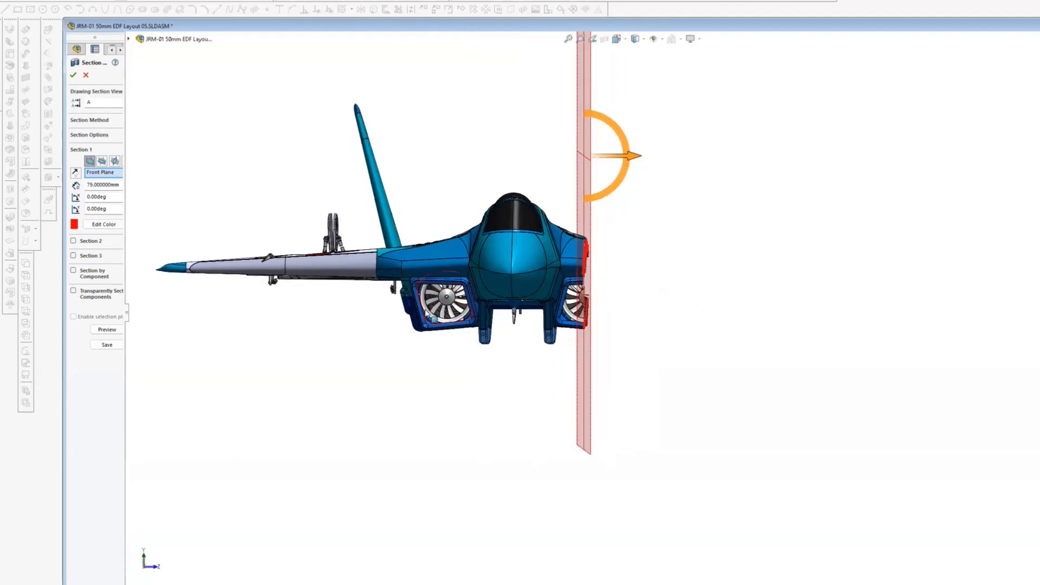
{"action": "mouse_move", "coordinate": [608, 288]}
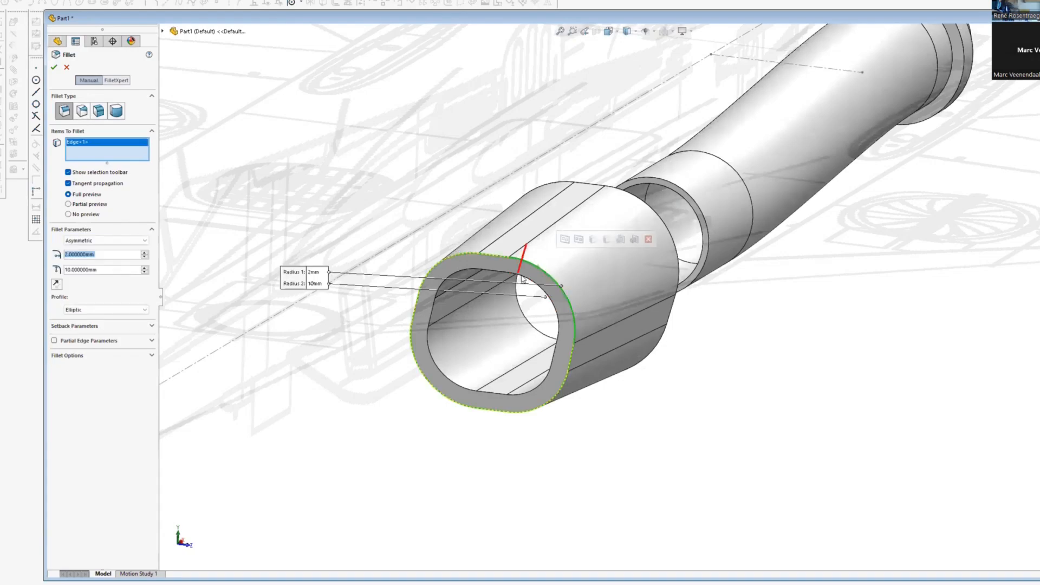
Fillet both intake duct sketch corners with radius 10 and confirm
{"action": "left_click", "coordinate": [54, 67]}
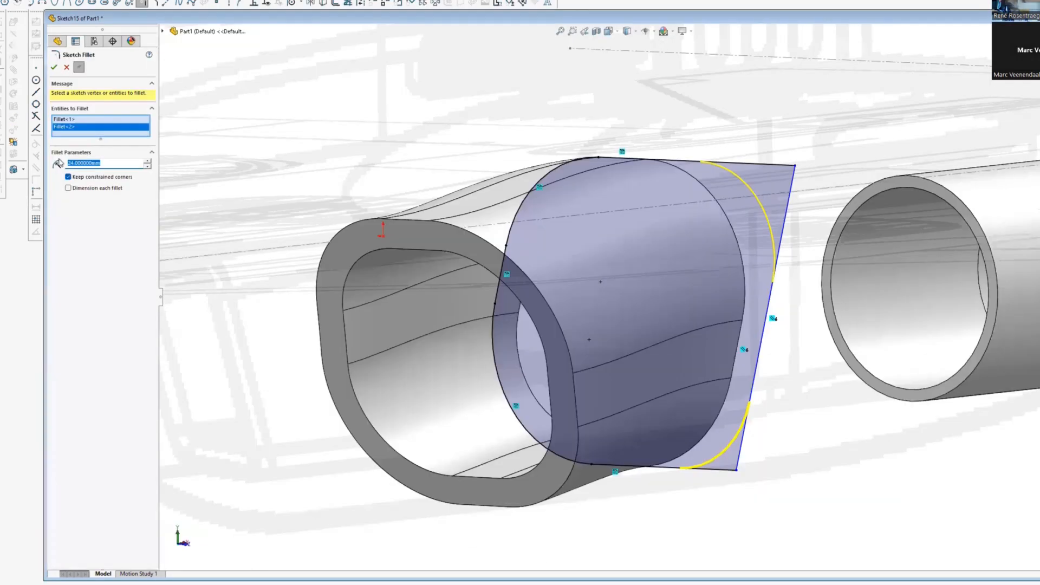
{"action": "type", "text": "10"}
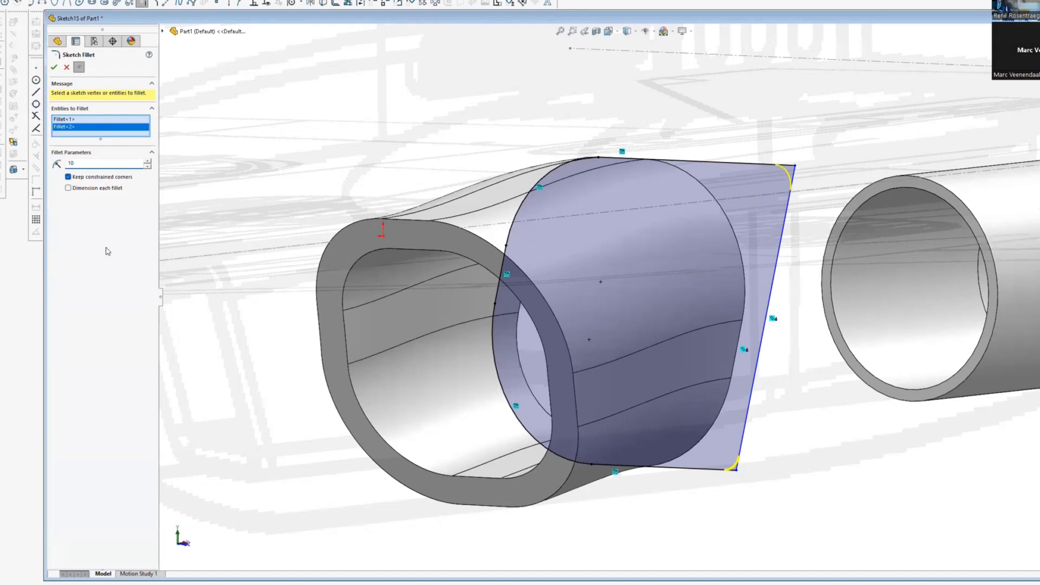
{"action": "left_click", "coordinate": [56, 67]}
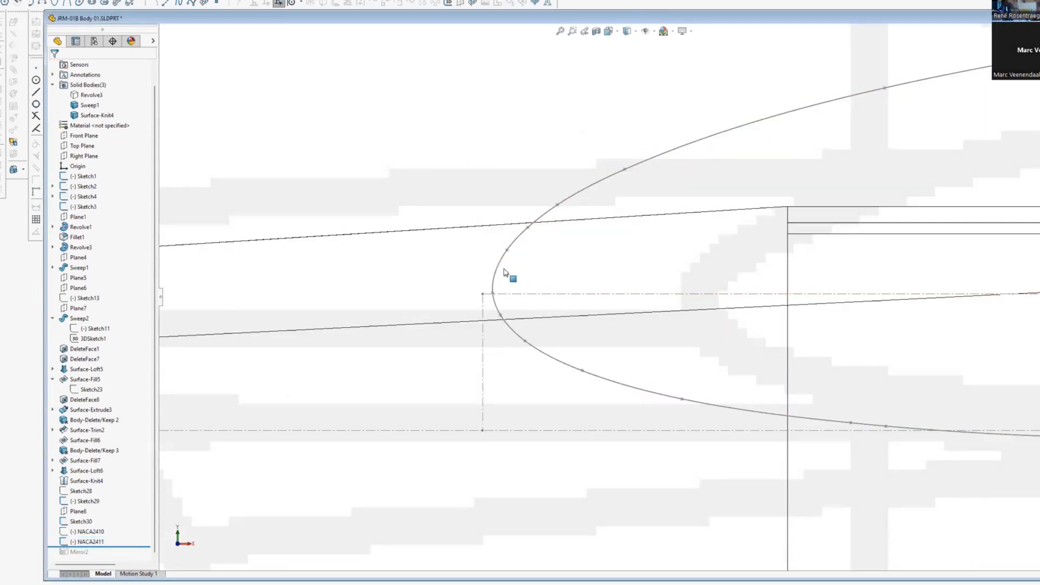
Add an offset plane from Front Plane and finish the strake profile spline on it
{"action": "left_click", "coordinate": [89, 542]}
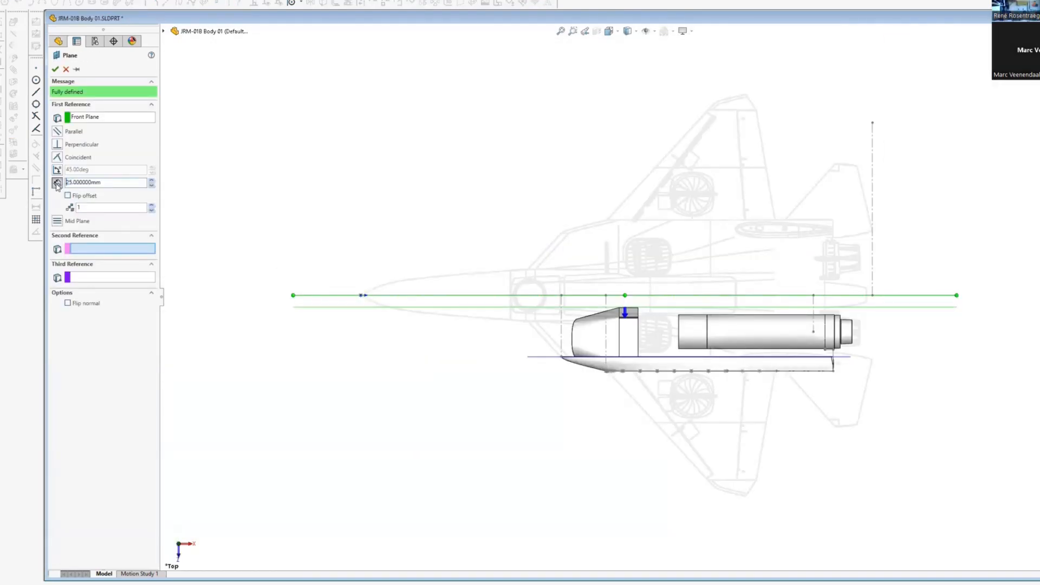
{"action": "left_click", "coordinate": [56, 69]}
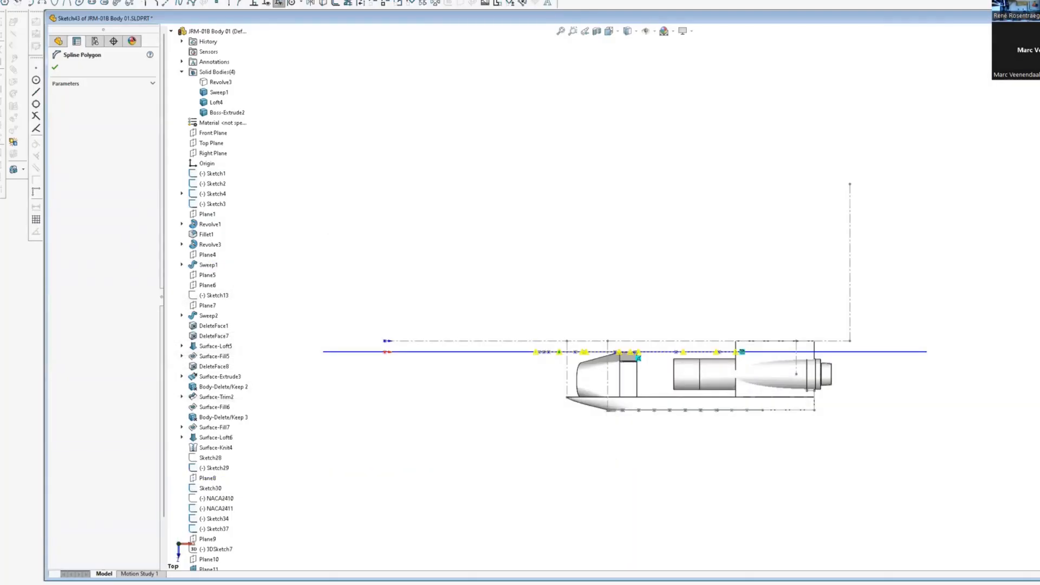
{"action": "left_click", "coordinate": [55, 67]}
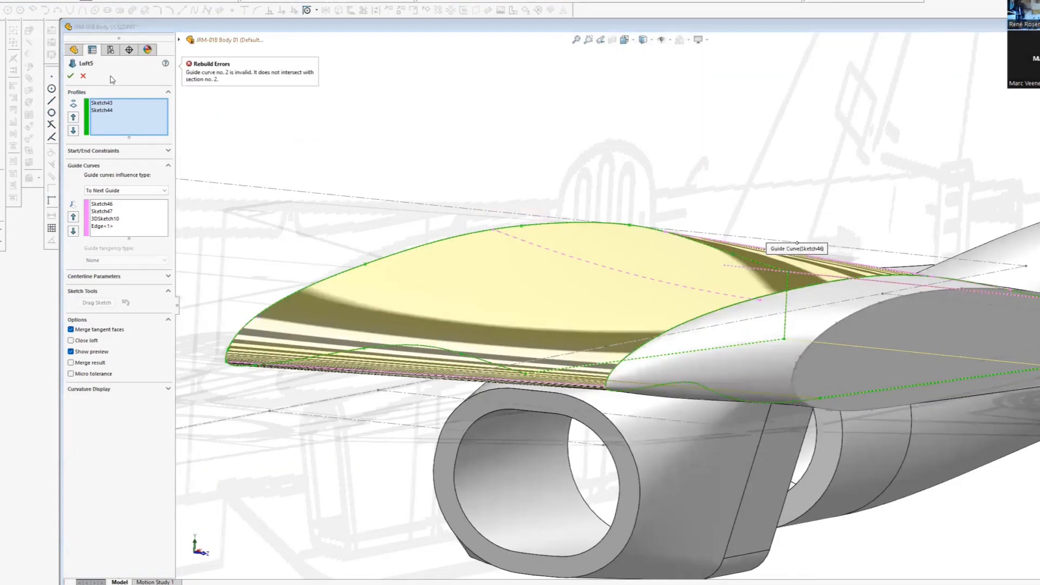
Exit the nose spline Sketch65 to show the finished fuselage head-on with both intakes
{"action": "left_click", "coordinate": [84, 75]}
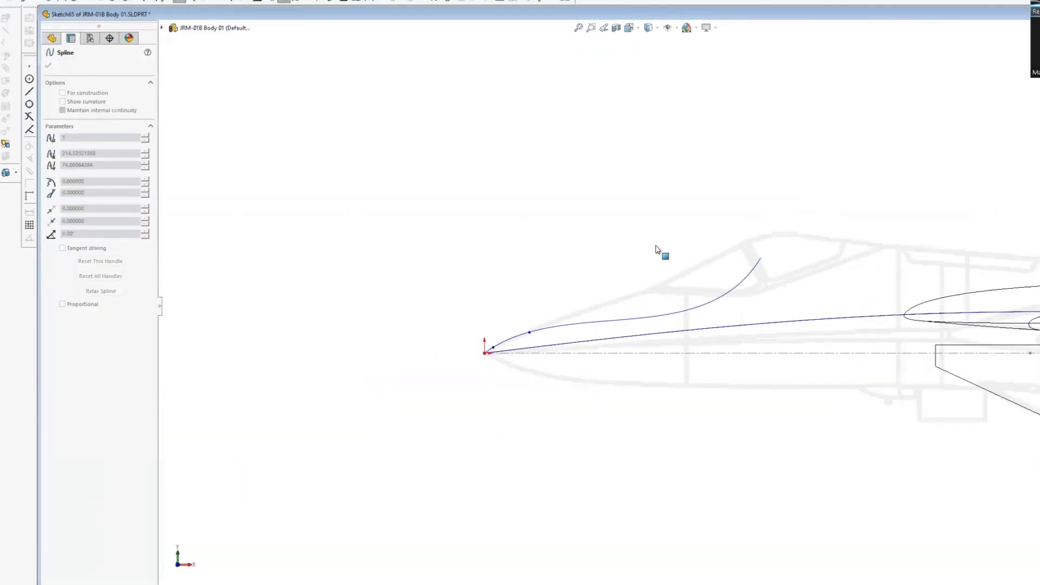
{"action": "mouse_move", "coordinate": [665, 209]}
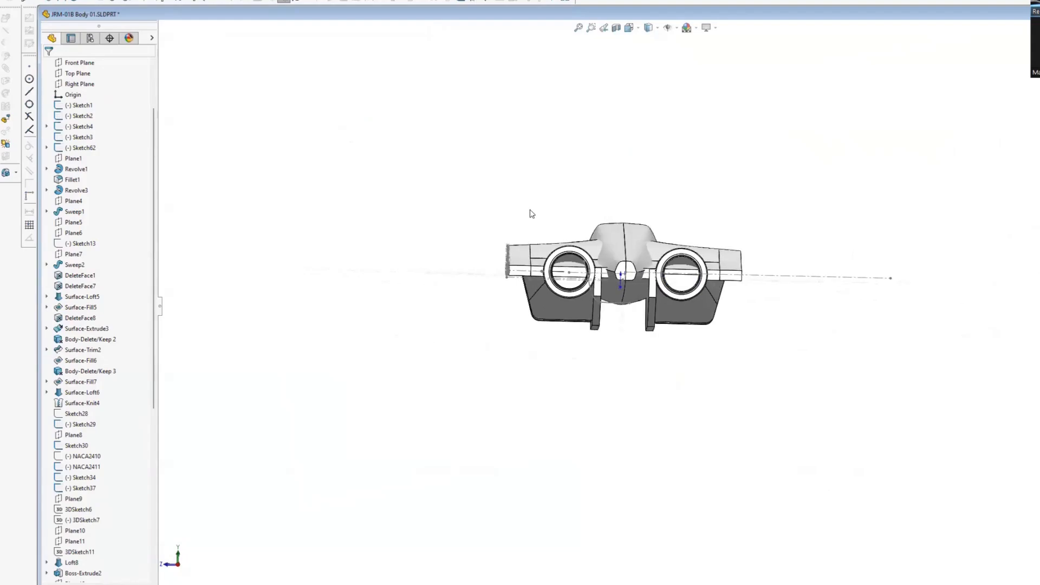
Zoom in on the rudder tip boundary surface preview with zebra stripes
{"action": "scroll", "scroll_direction": "up", "scroll_amount": 3}
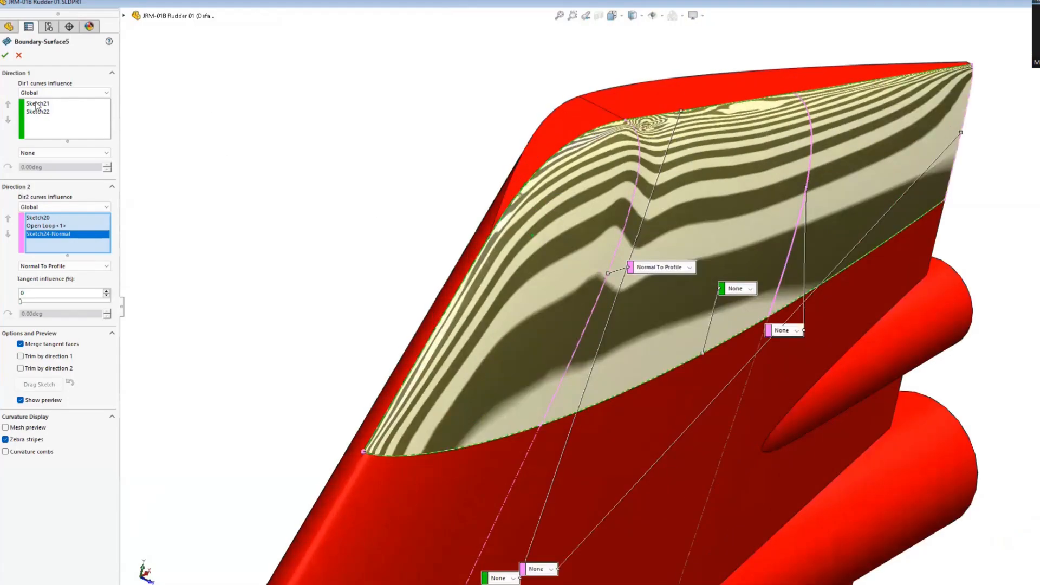
Open the JRM-01B Body 04 combined part and orbit to view its internal crisscross lattice ribs
{"action": "left_click", "coordinate": [37, 112]}
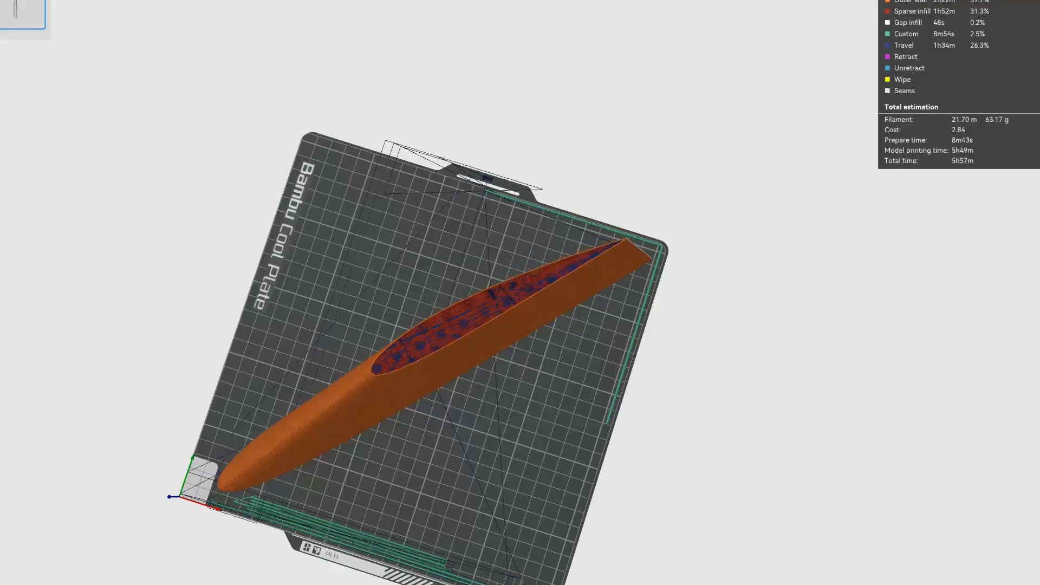
{"action": "scroll", "scroll_direction": "up", "scroll_amount": 3}
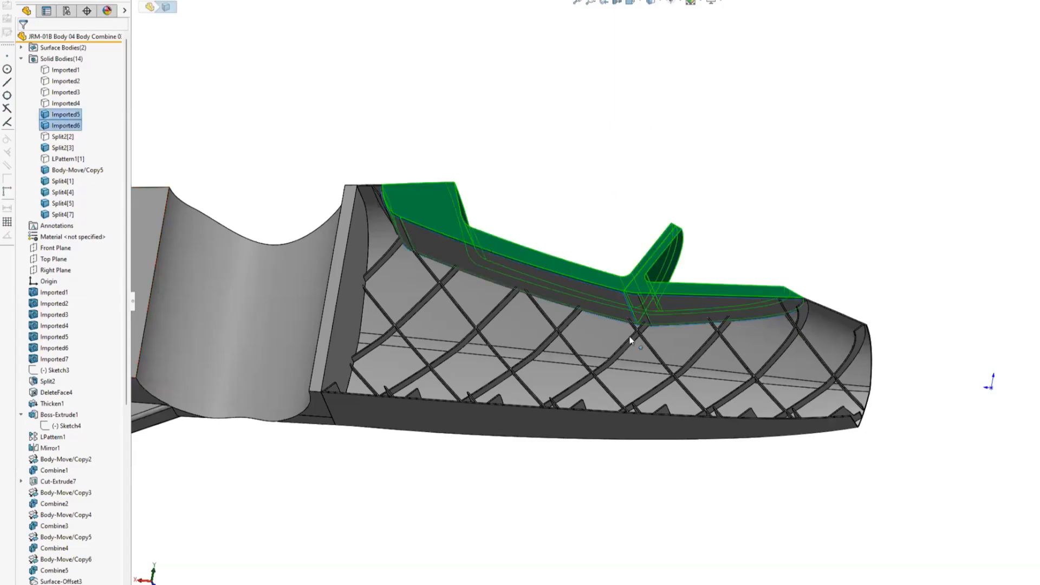
{"action": "left_click_drag", "start_coordinate": [597, 331], "coordinate": [564, 232]}
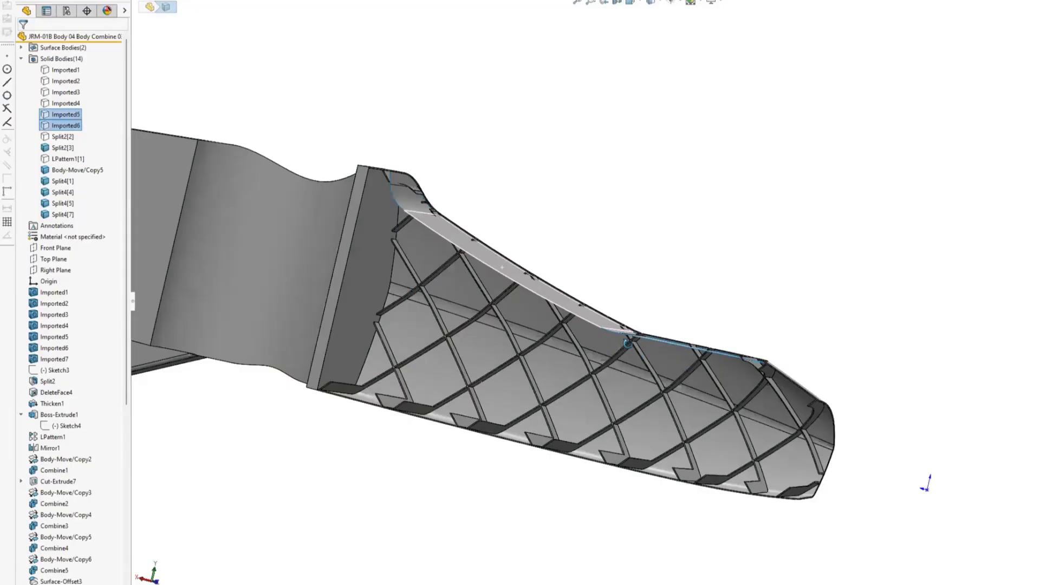